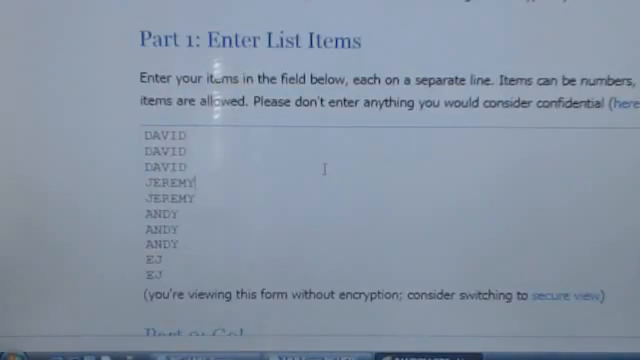
# Step: Randomize the ten names three times so the order starts JEREMY, DAVID, EJ
pyautogui.scroll(-3)
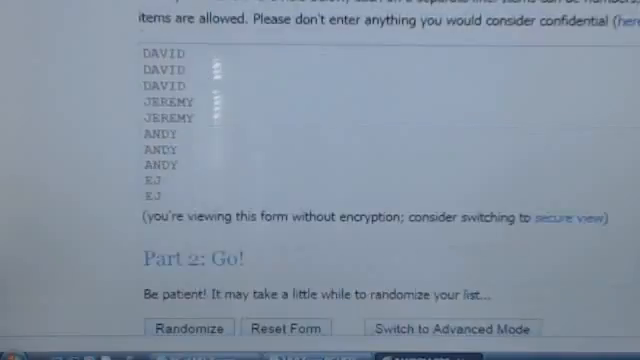
pyautogui.scroll(-3)
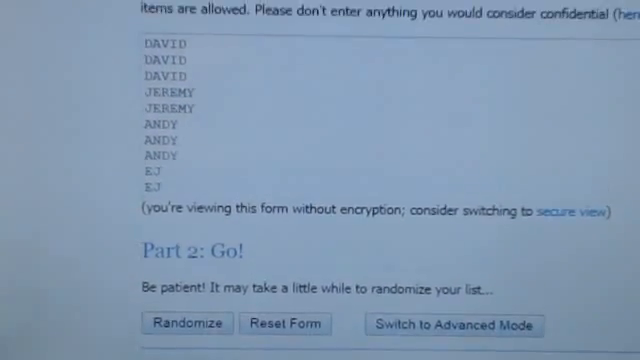
pyautogui.click(194, 323)
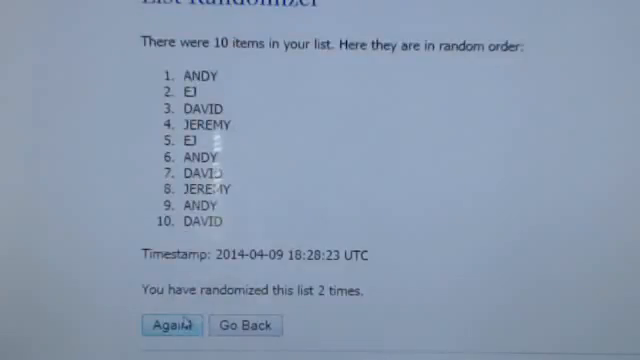
pyautogui.click(171, 325)
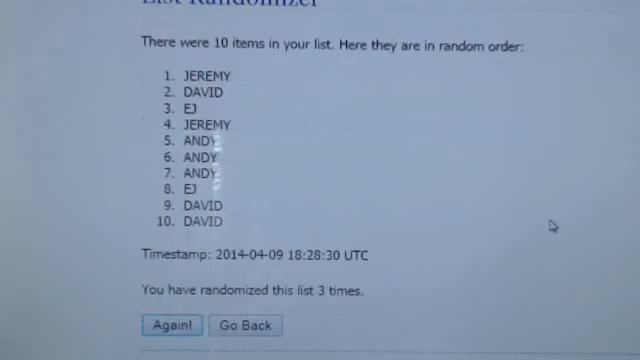